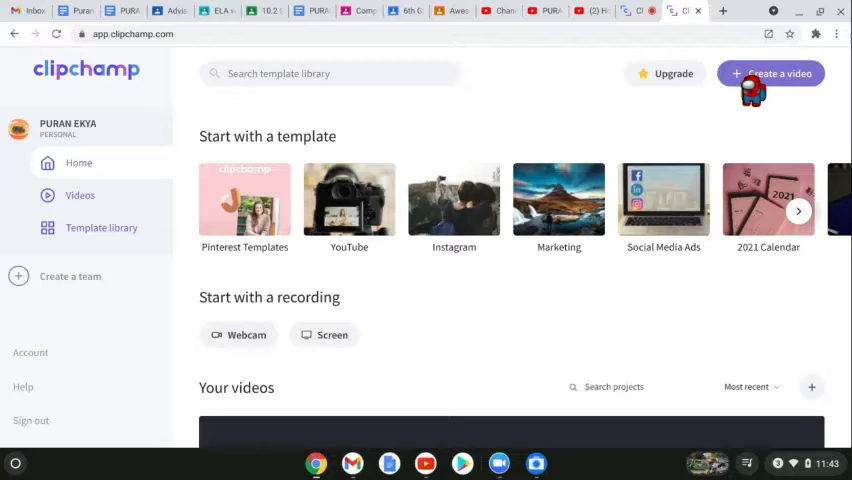
# Create a new empty video project from the Clipchamp home page
pyautogui.click(770, 73)
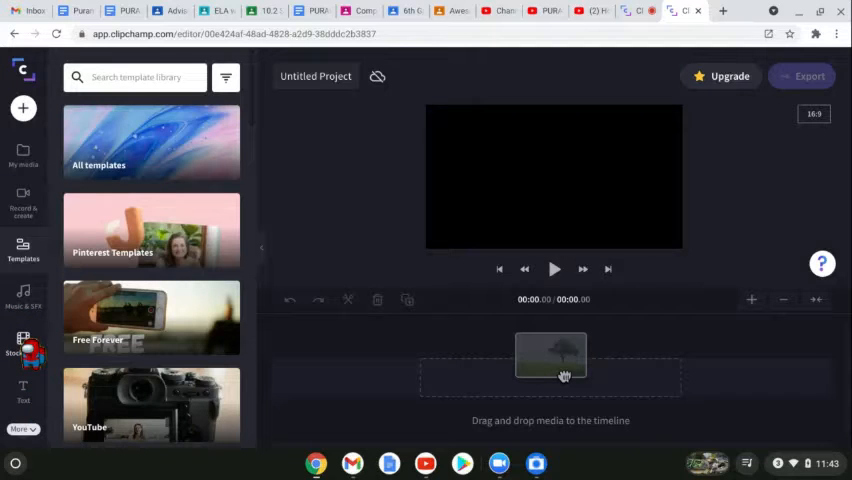
# Add the 'Hippo looks away from camera' stock clip to the timeline and close its preview
pyautogui.click(23, 345)
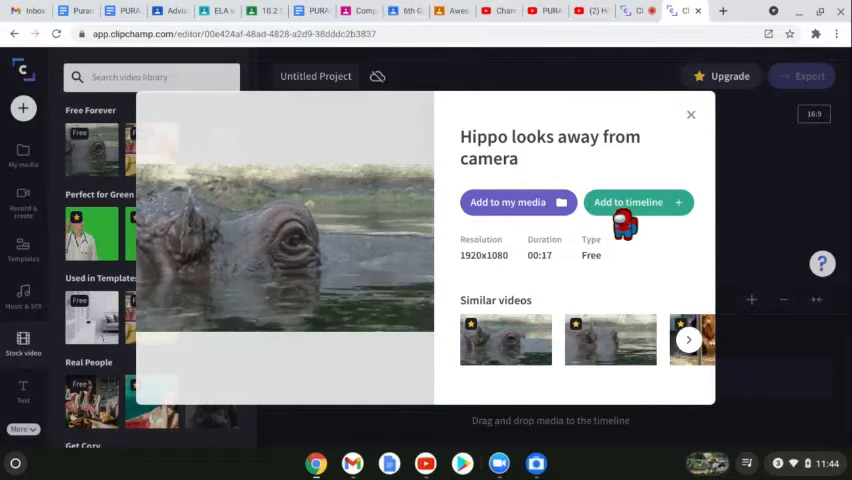
pyautogui.click(508, 202)
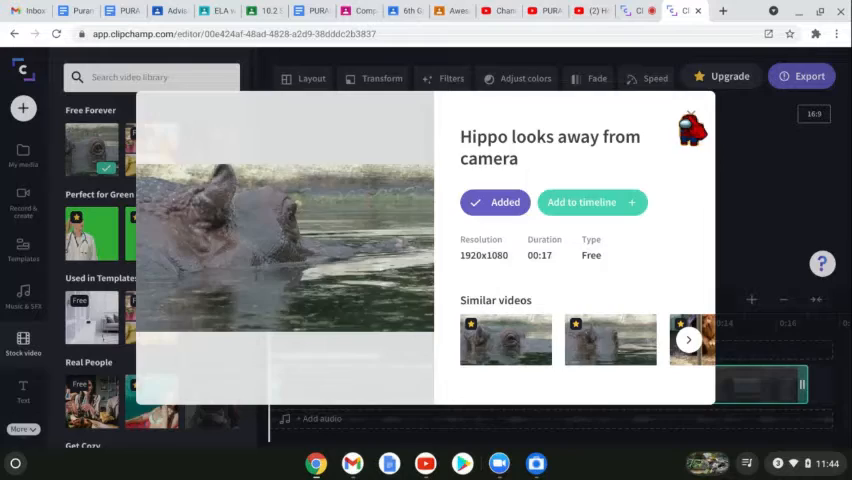
pyautogui.click(589, 202)
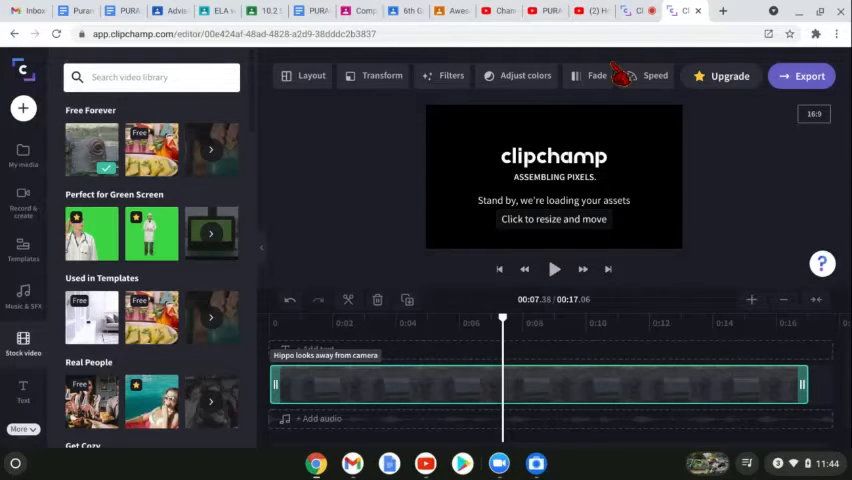
pyautogui.write('online-r')
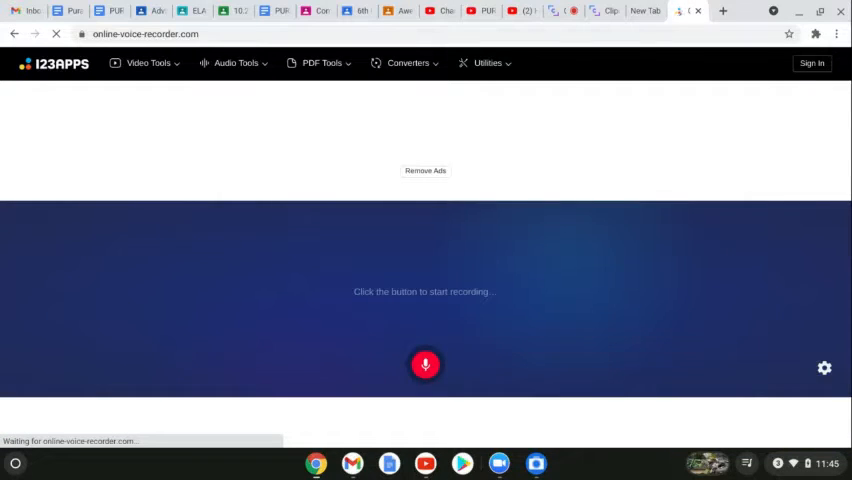
pyautogui.moveTo(520, 133)
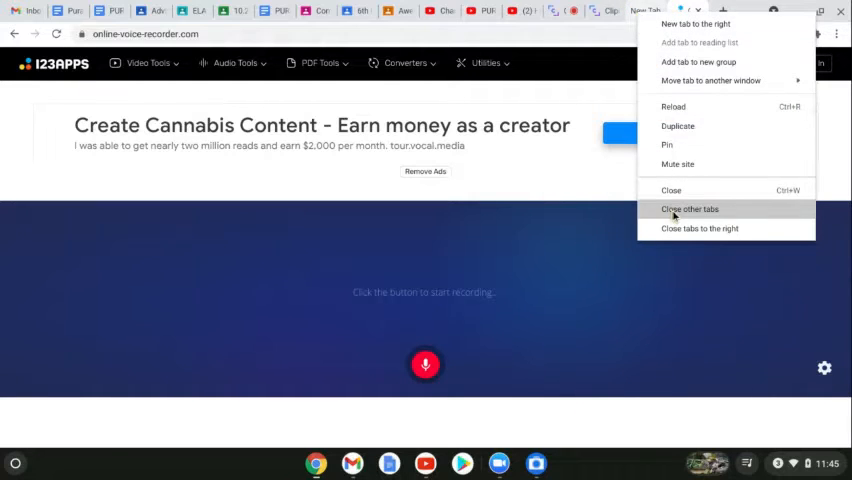
# Dismiss the tab context menu once online-voice-recorder.com has loaded in its own tab
pyautogui.click(690, 209)
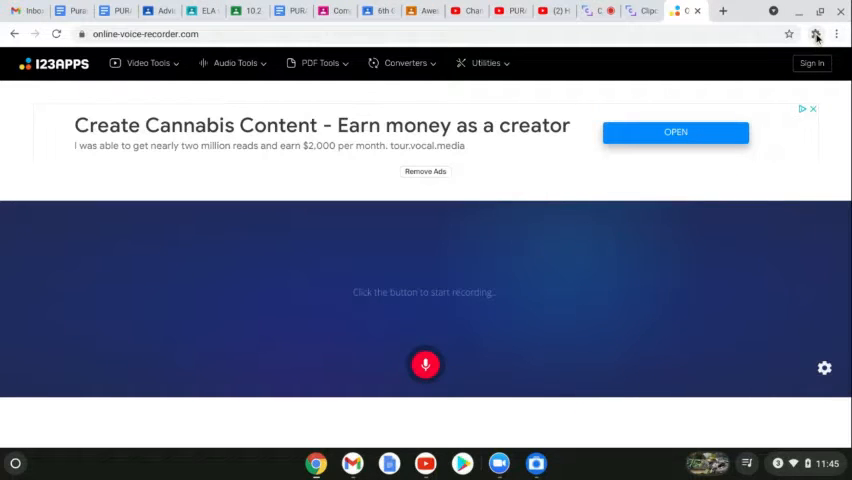
pyautogui.moveTo(620, 288)
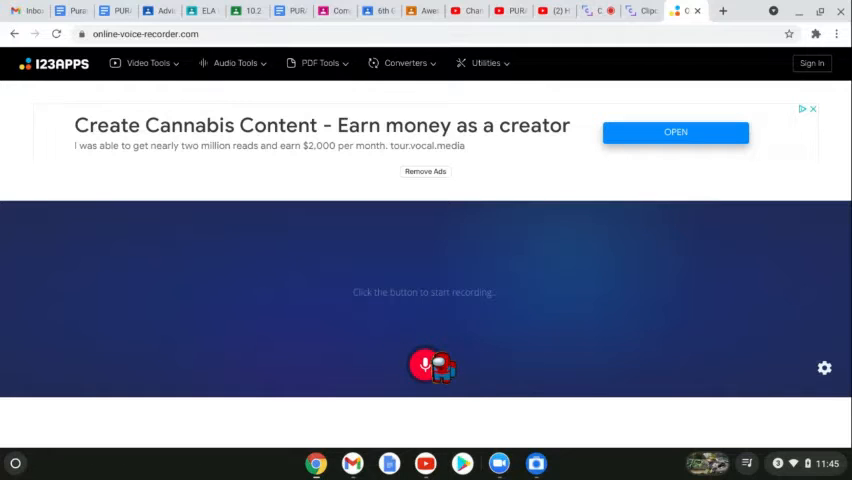
# Record a roughly 5.8-second voice clip and download it as an MP3
pyautogui.click(425, 365)
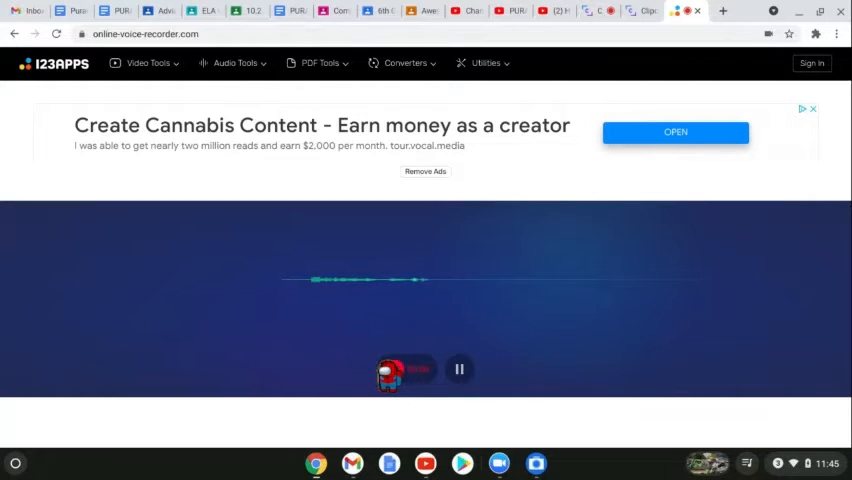
pyautogui.click(459, 368)
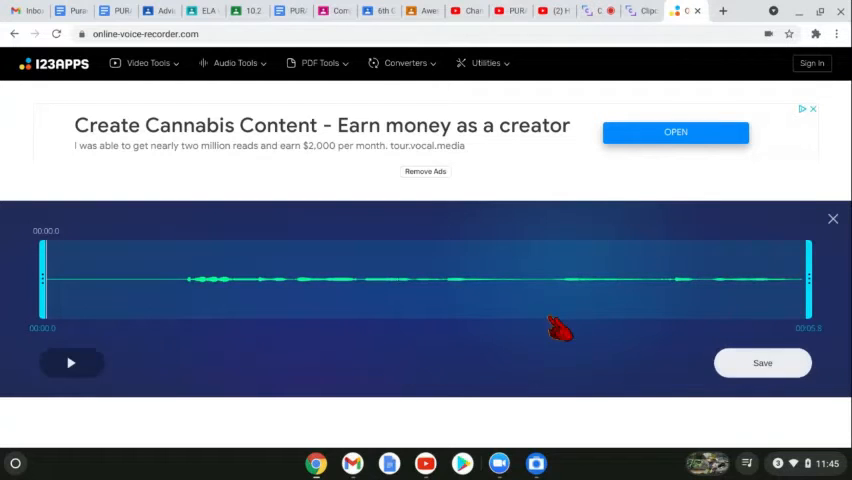
pyautogui.click(762, 362)
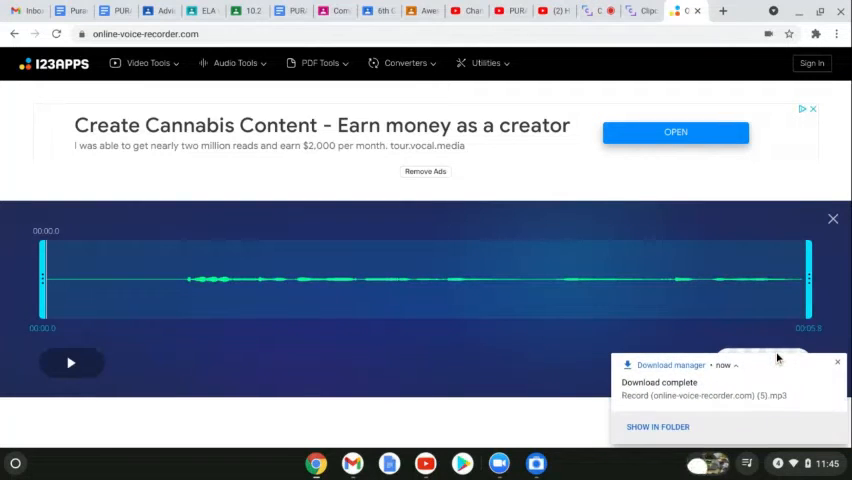
pyautogui.click(685, 11)
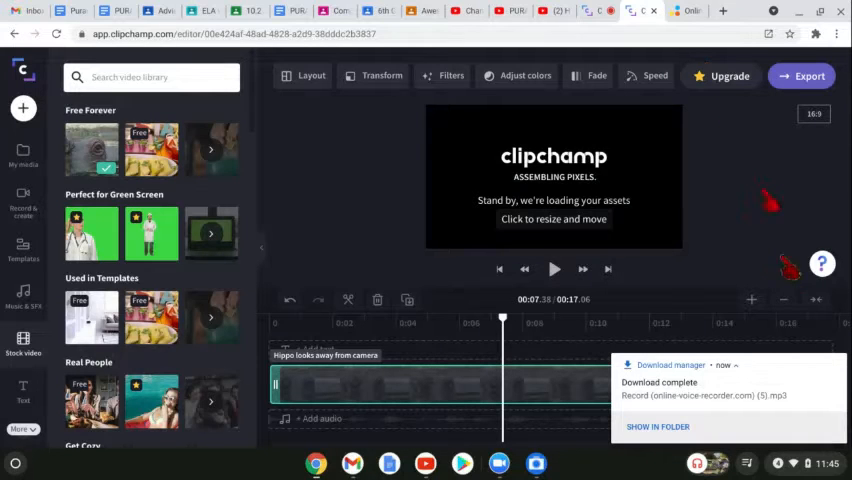
# Import the Record MP3 from Downloads into My media
pyautogui.click(682, 11)
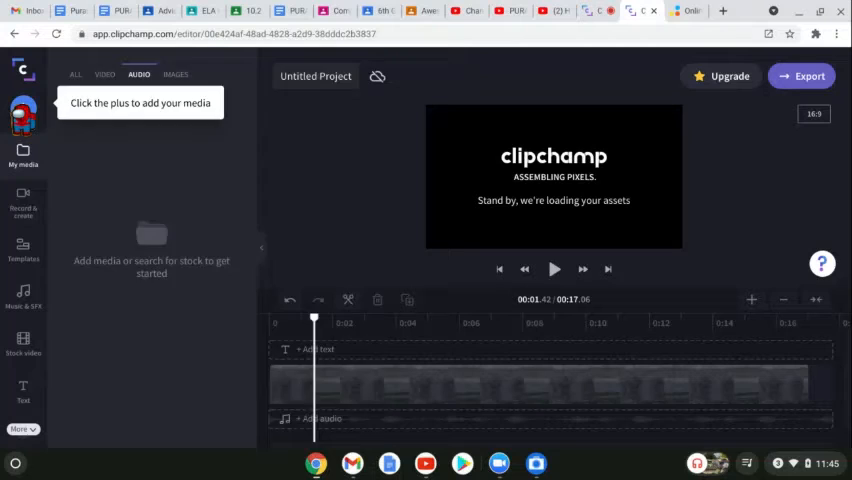
pyautogui.click(23, 108)
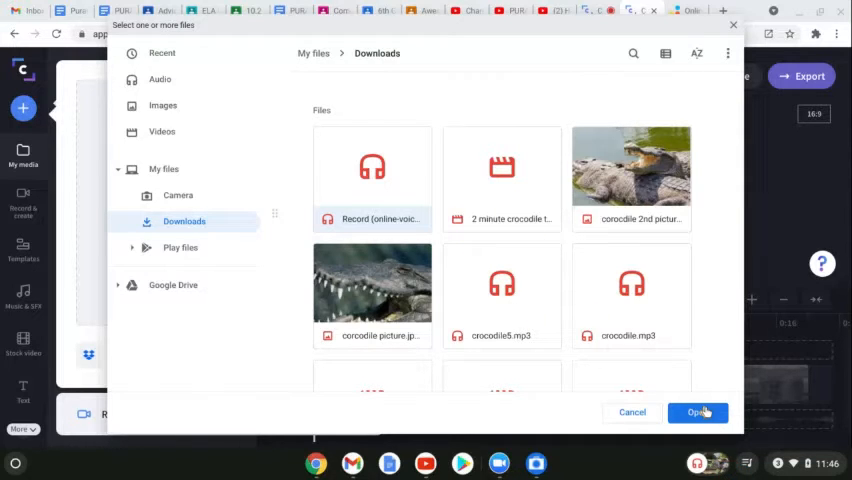
pyautogui.click(697, 412)
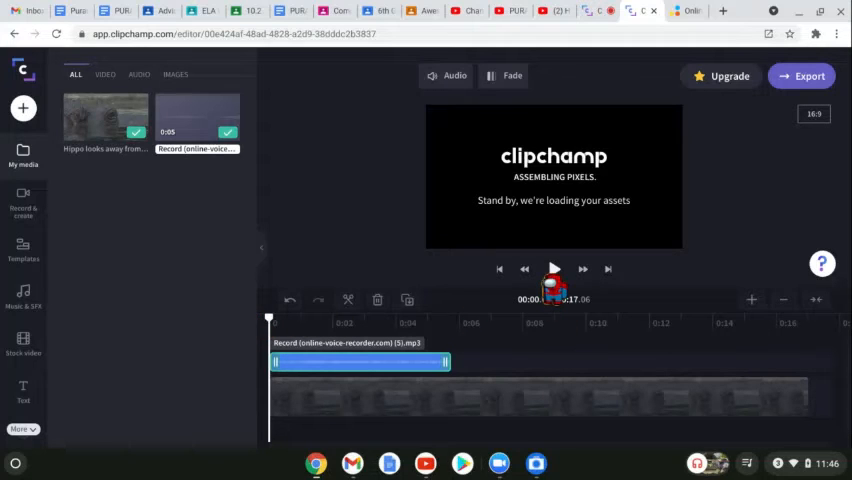
# Play the project with the voice-over, pause near six seconds, and open Music & SFX
pyautogui.click(554, 268)
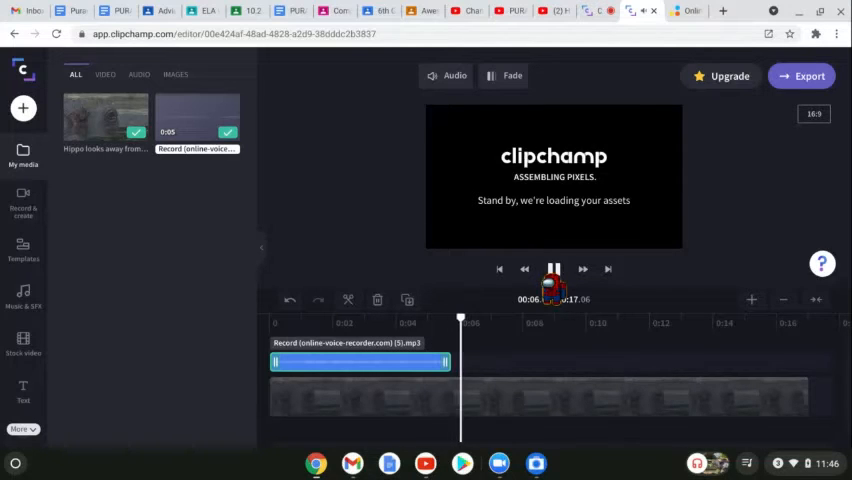
pyautogui.click(554, 268)
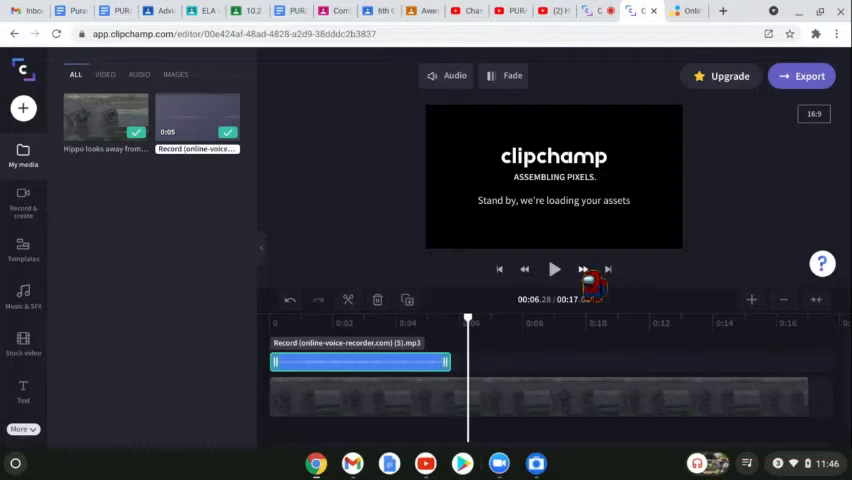
pyautogui.moveTo(370, 367)
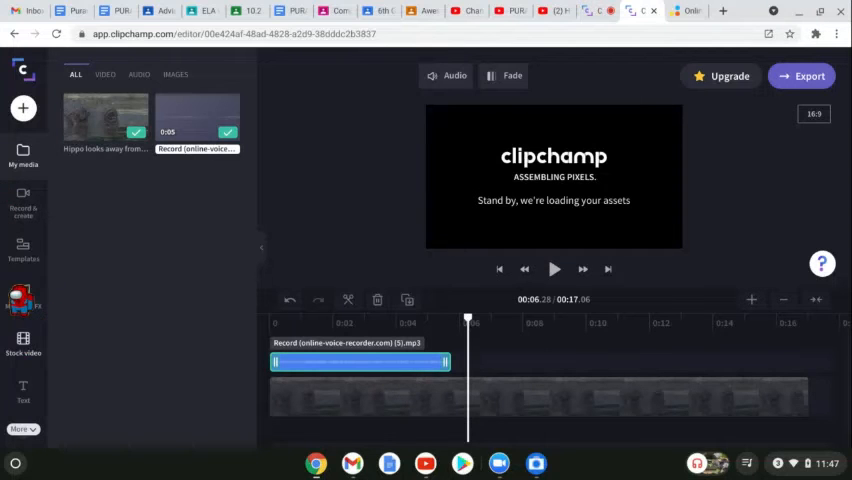
pyautogui.click(23, 300)
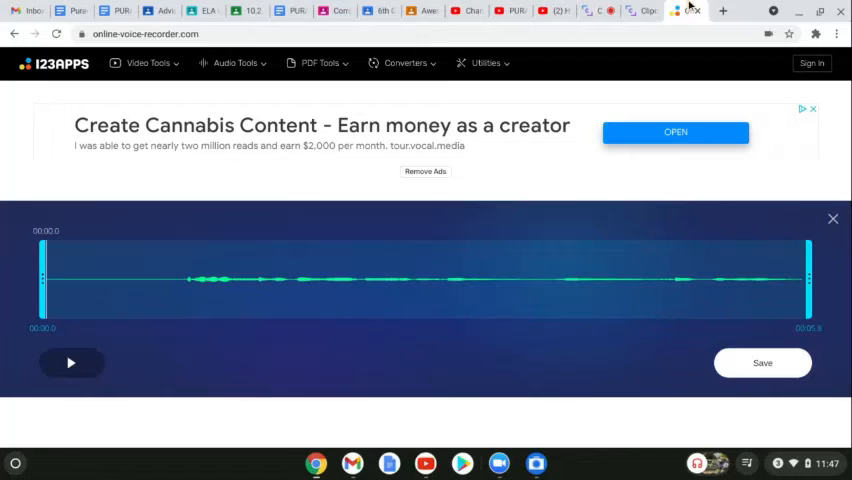
# Trim the recording start to 2.3 s and back, then finish editing to reset the recorder
pyautogui.click(762, 362)
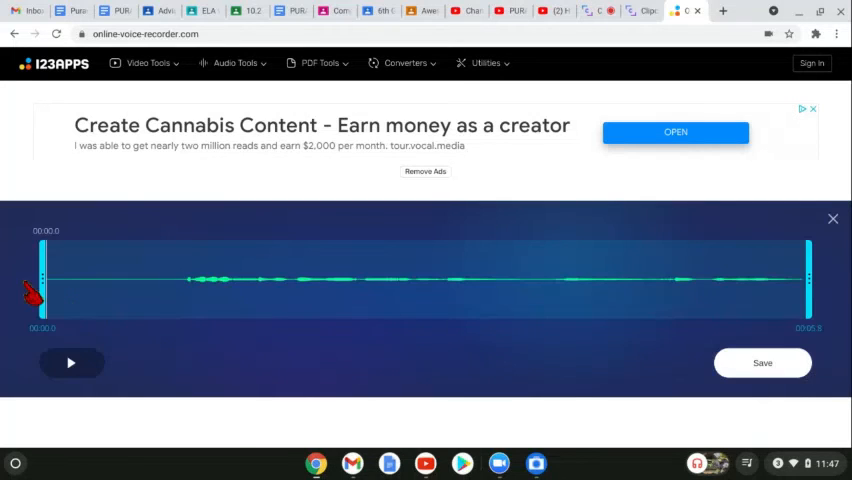
pyautogui.moveTo(40, 278); pyautogui.dragTo(345, 278)
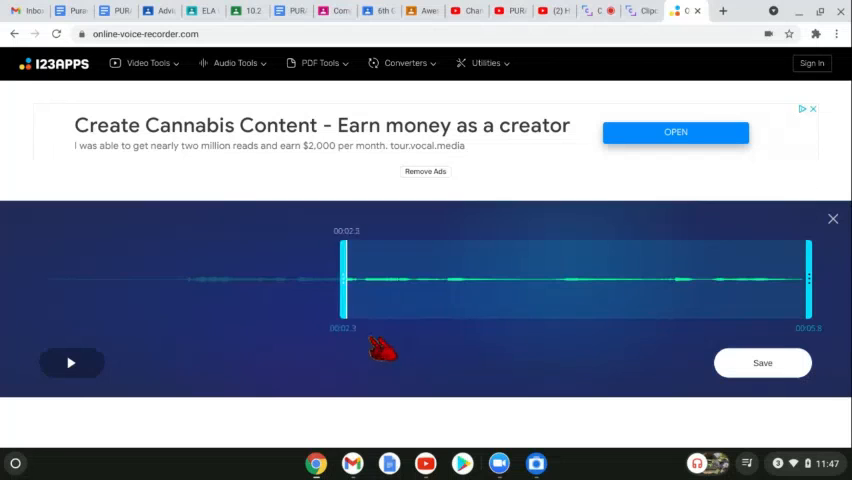
pyautogui.moveTo(343, 278); pyautogui.dragTo(40, 278)
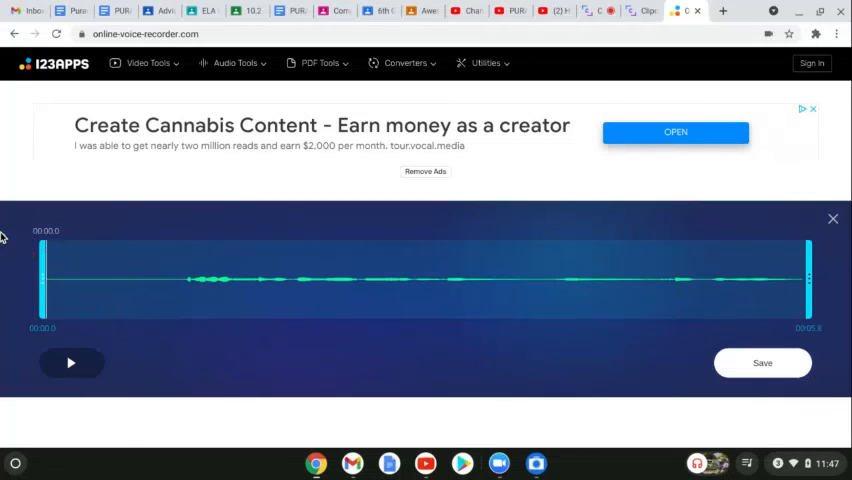
pyautogui.click(762, 362)
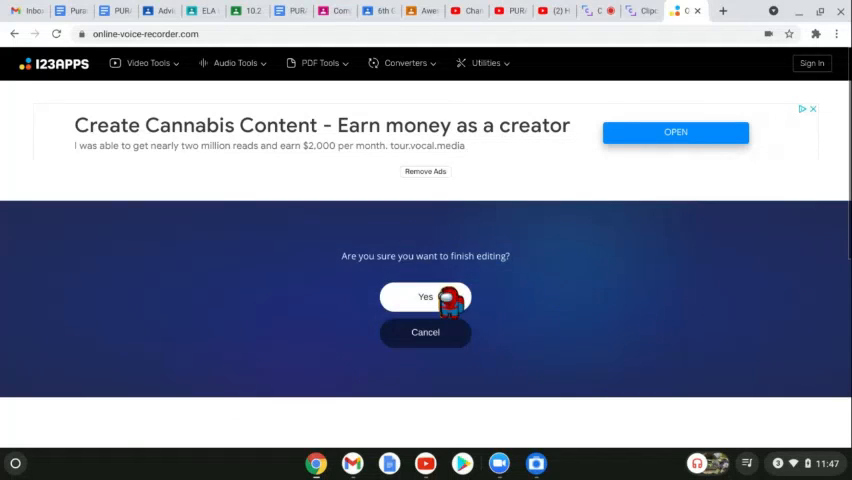
pyautogui.click(425, 297)
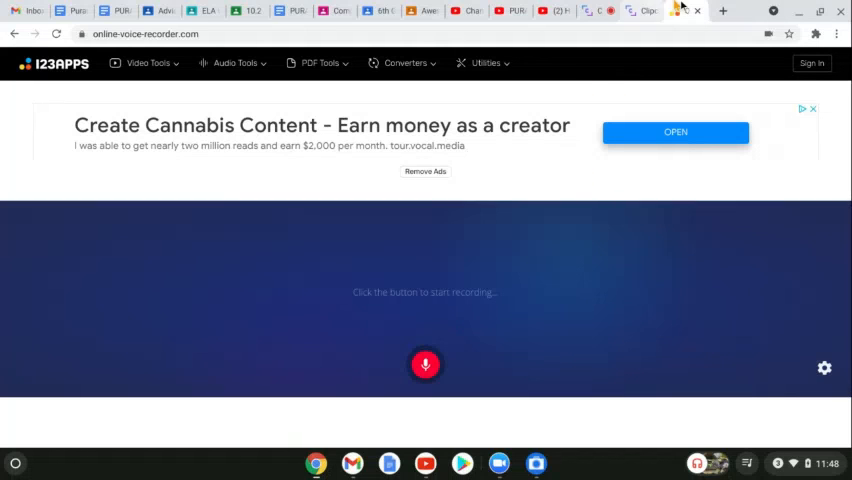
pyautogui.click(643, 11)
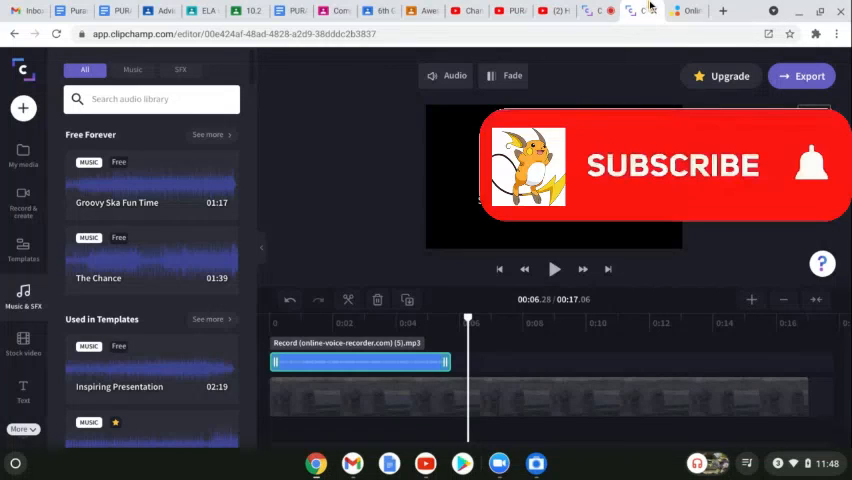